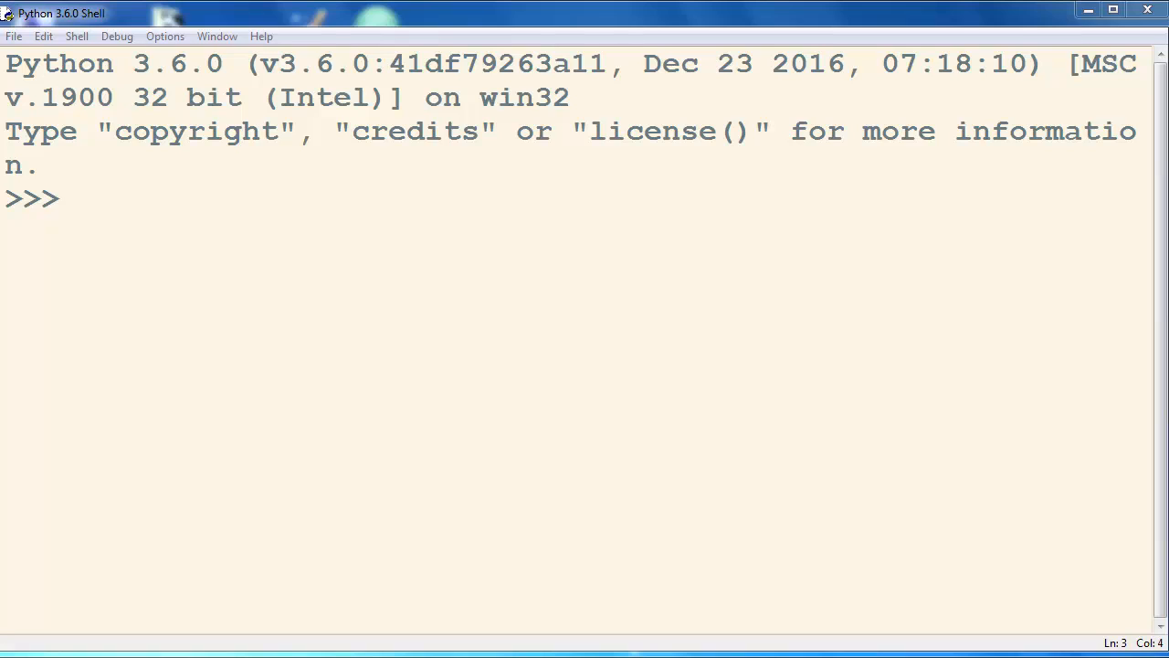
{"action": "mouse_move", "coordinate": [393, 245]}
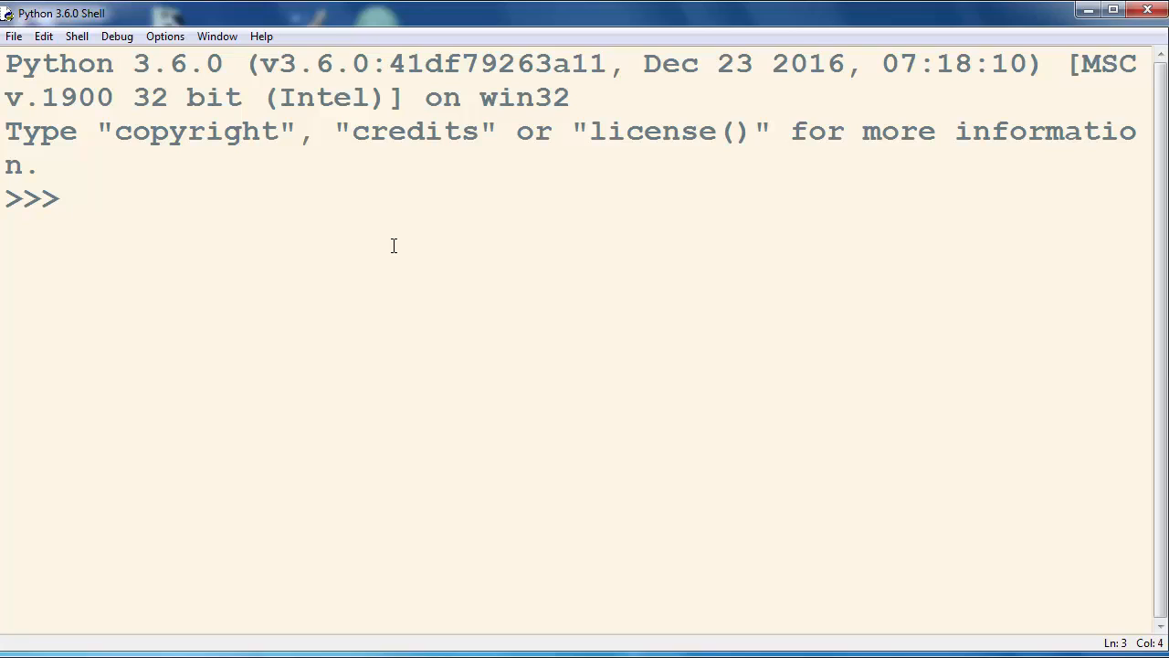
- Import random and define numbers = [1,2,3,4,5,6,7,8,9,10]
{"action": "type", "text": "import"}
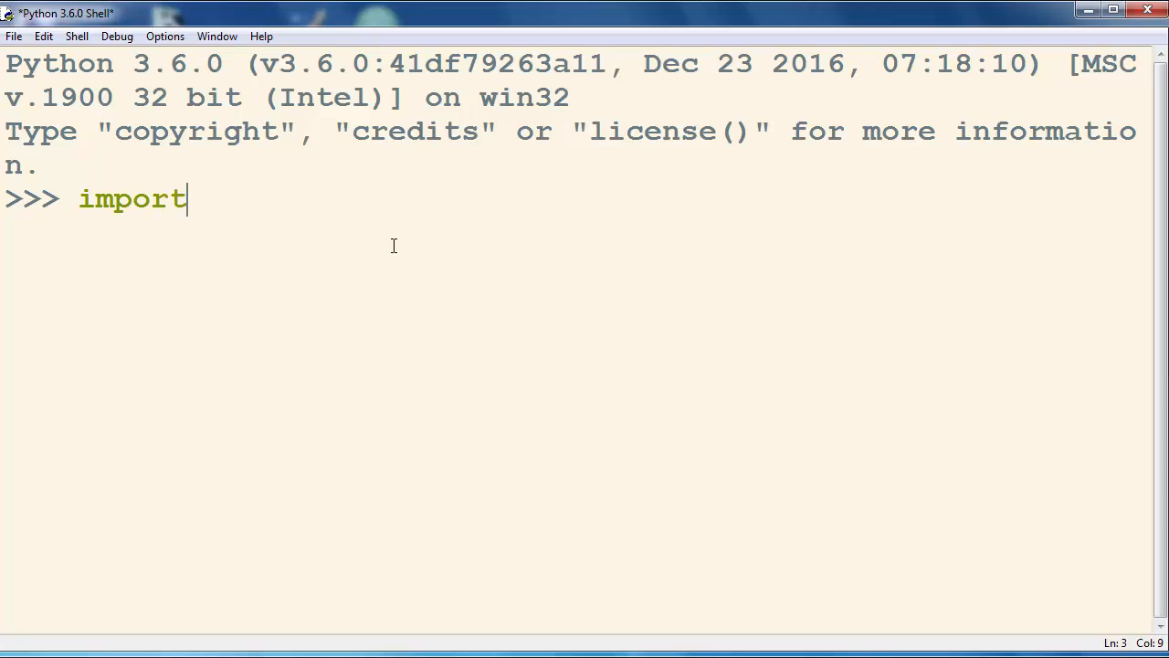
{"action": "type", "text": "rando"}
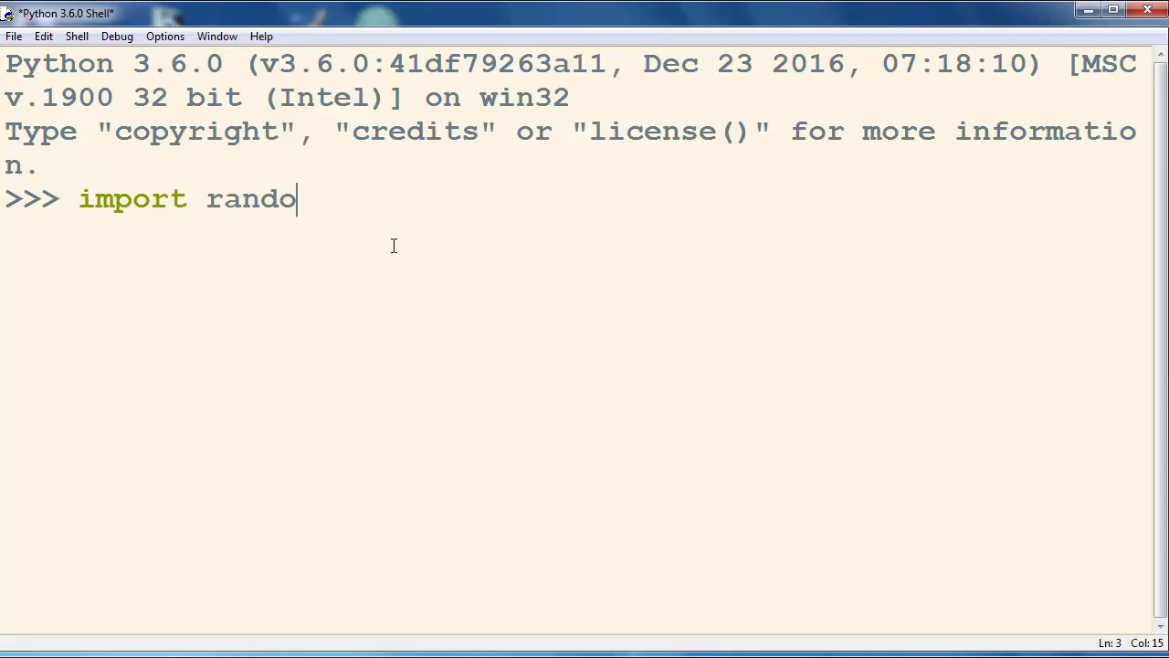
{"action": "key", "text": "Return"}
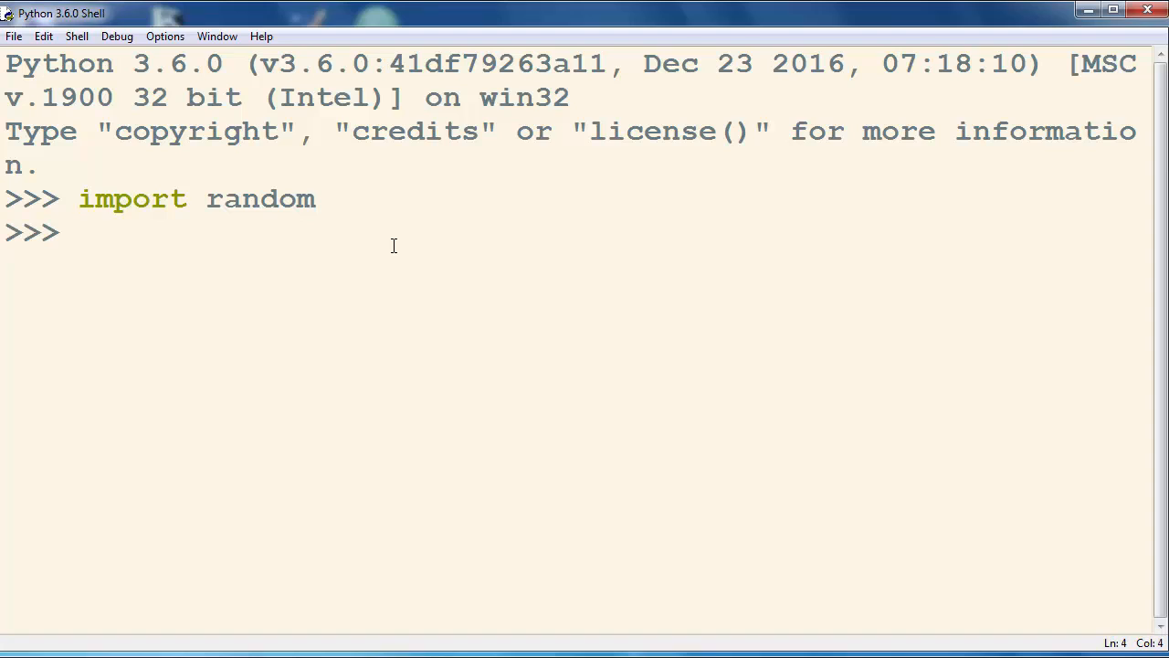
{"action": "type", "text": "numbers = [1,2,3,4,"}
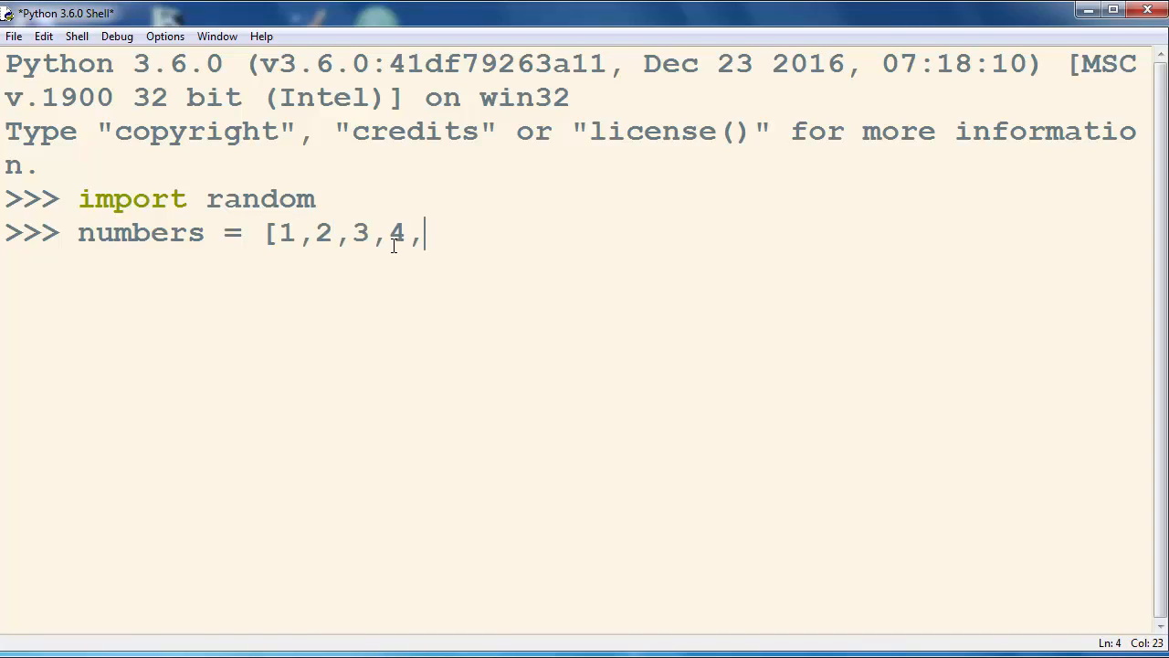
{"action": "type", "text": "5,6,7,8,9,10]"}
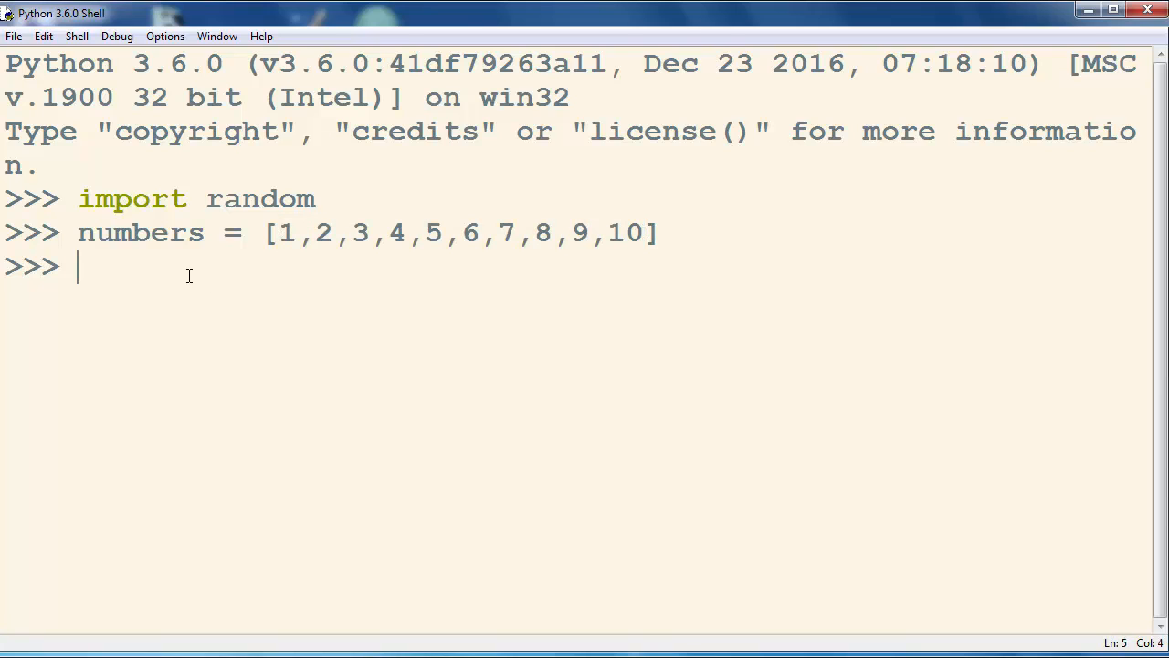
- Run random.shuffle(numbers) and print the result: 6, 9, 8, 4, 3, 5, 2, 1, 7, 10
{"action": "type", "text": "random.shuf"}
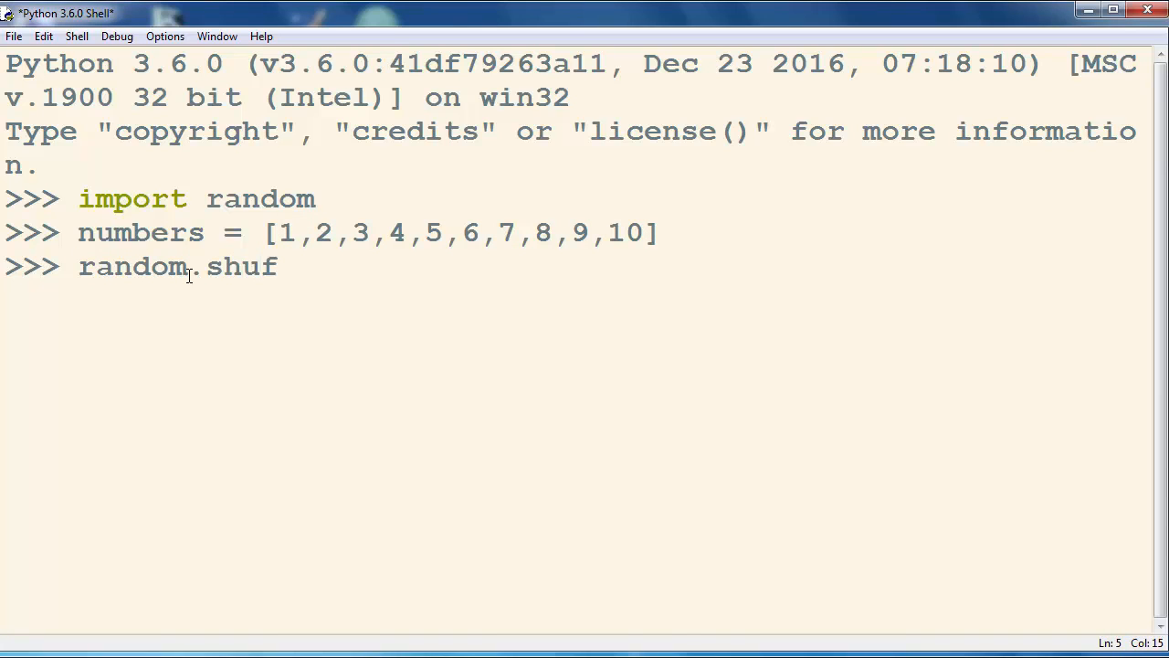
{"action": "type", "text": "fle("}
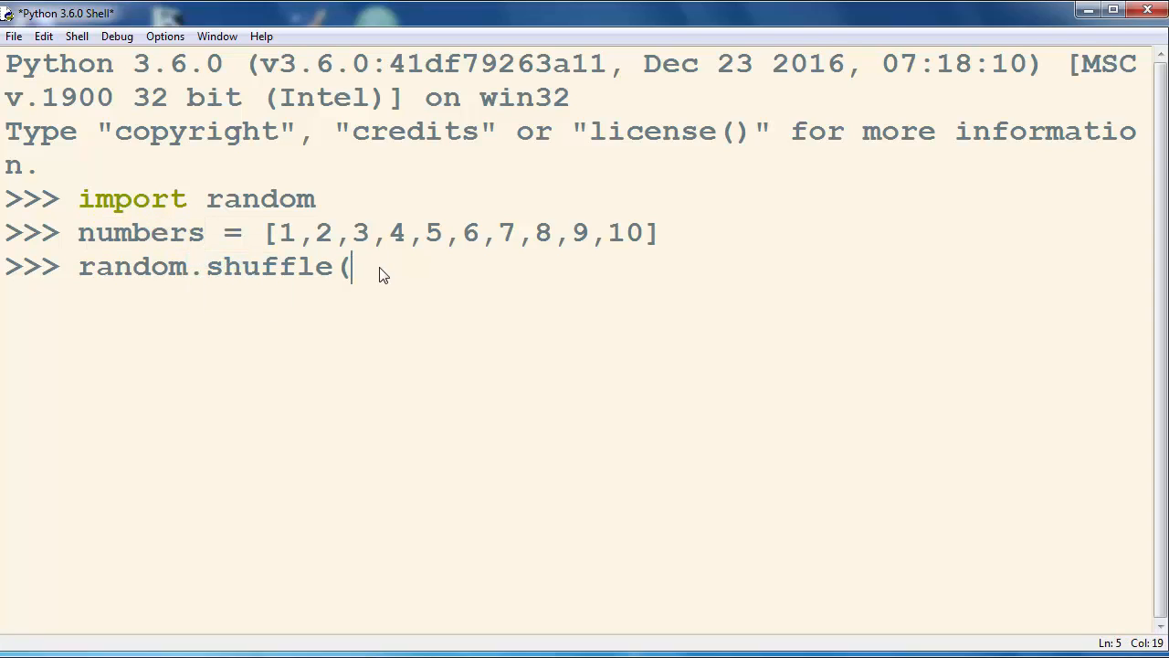
{"action": "key", "text": "Return"}
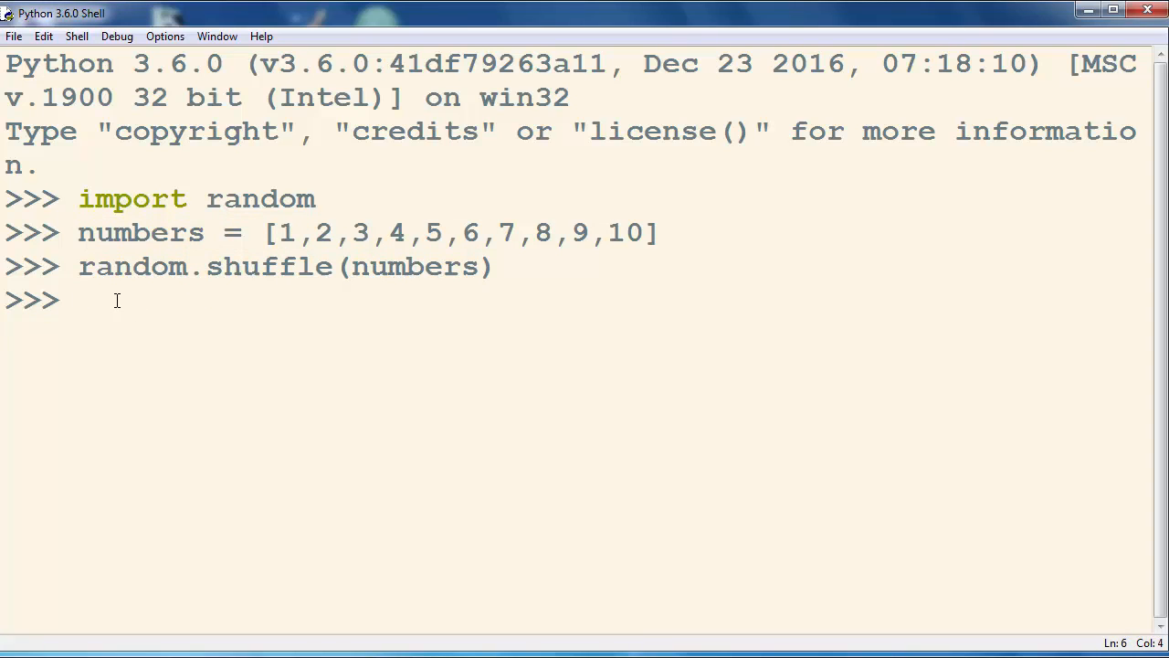
{"action": "type", "text": "print(number"}
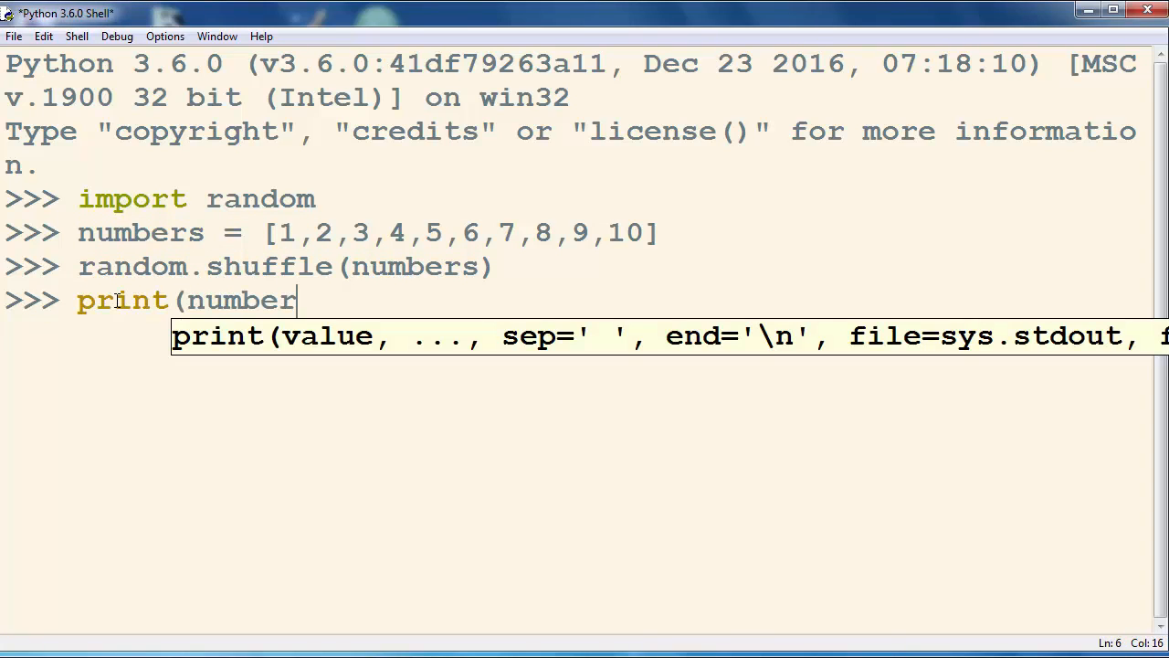
{"action": "key", "text": "Return"}
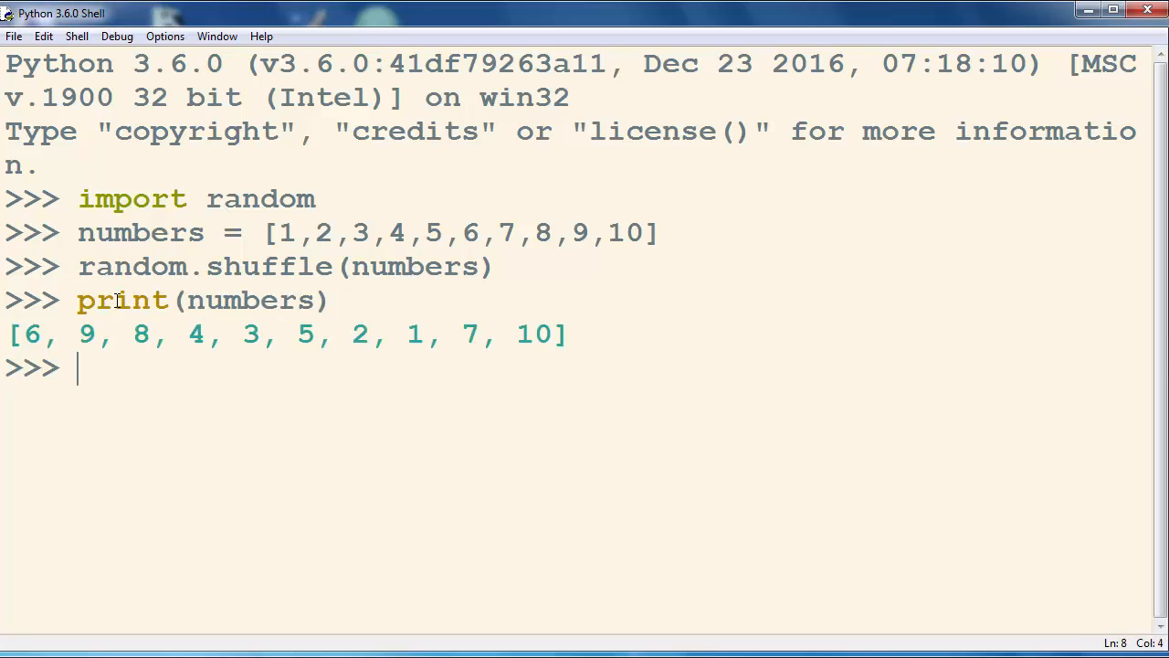